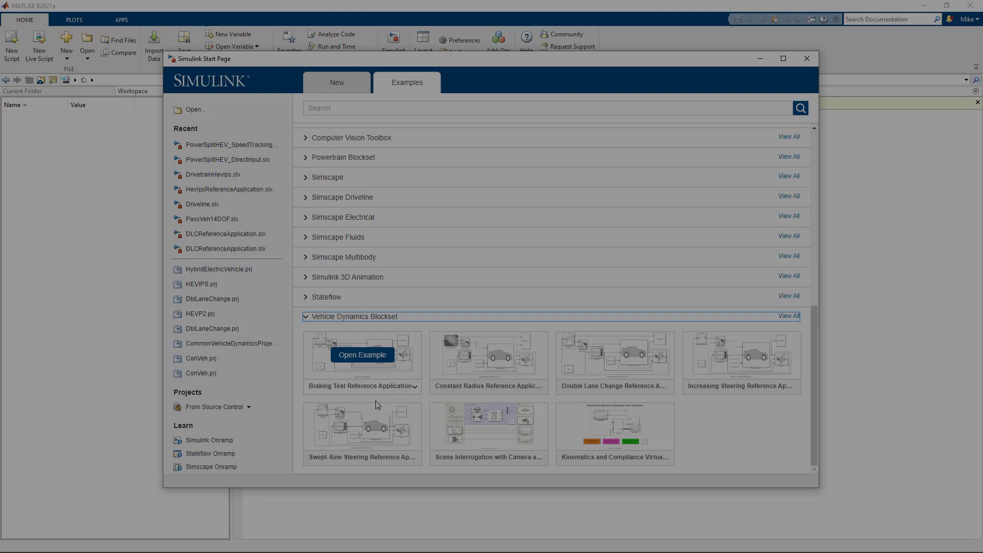
mouse_move(633, 359)
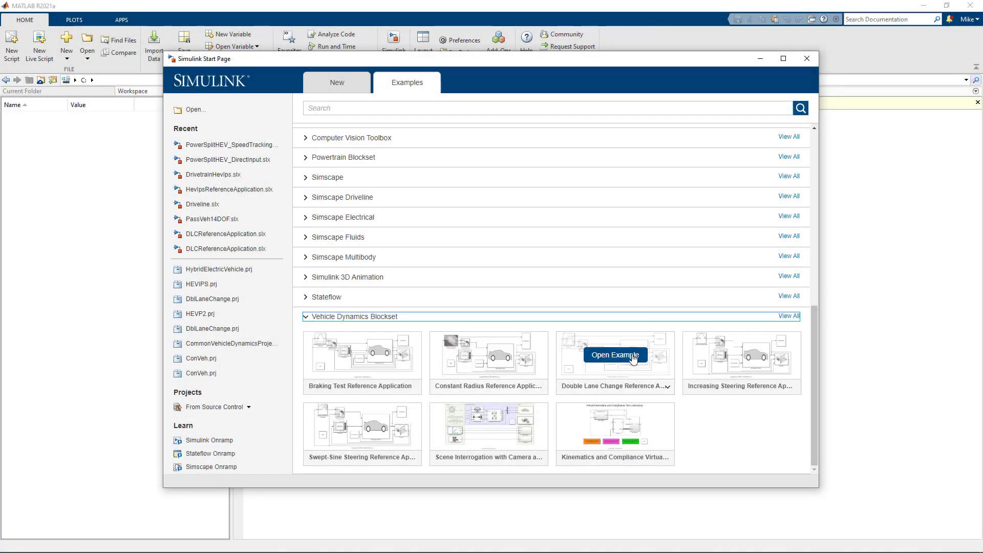
Step: Open the Double Lane Change Reference Application example and maximize its model window
left_click(615, 355)
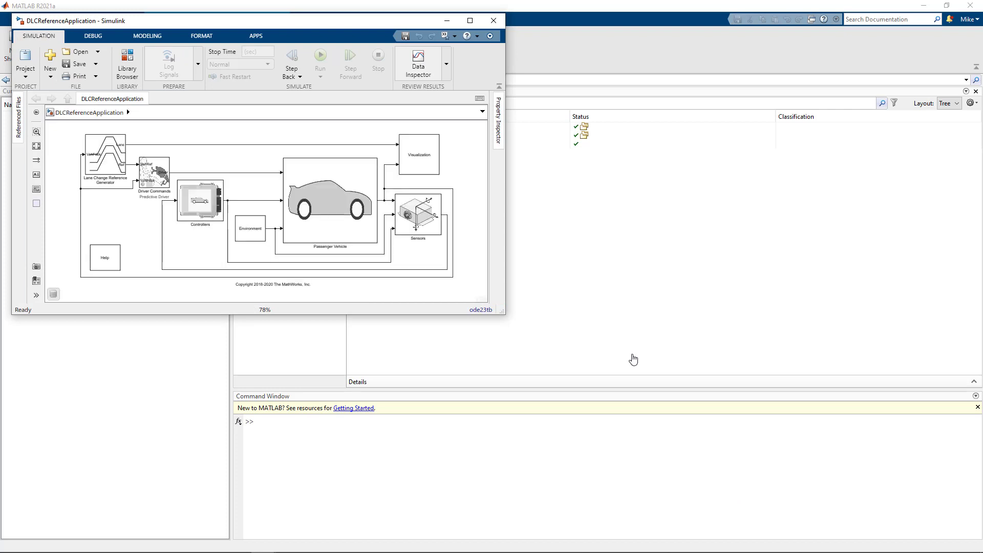
left_click(467, 20)
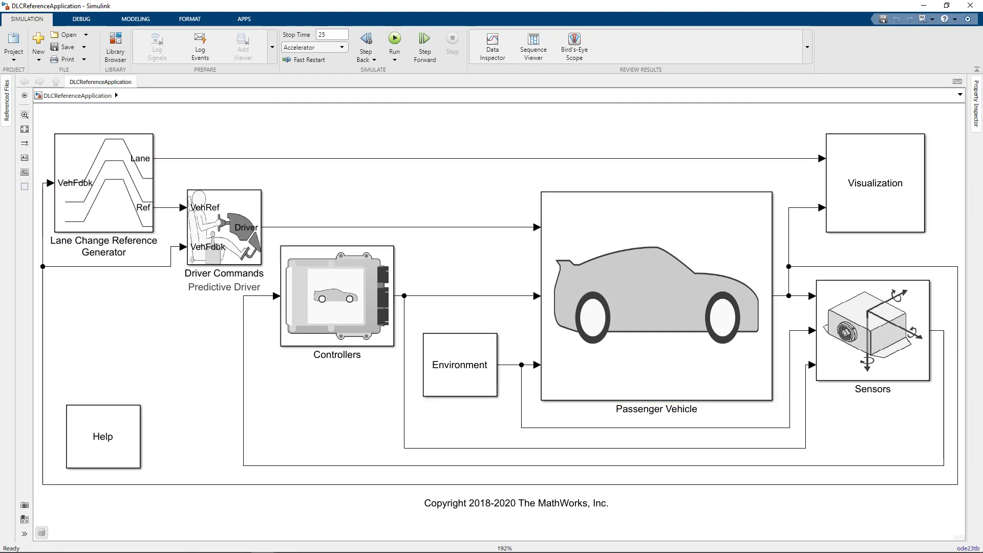
left_click(875, 183)
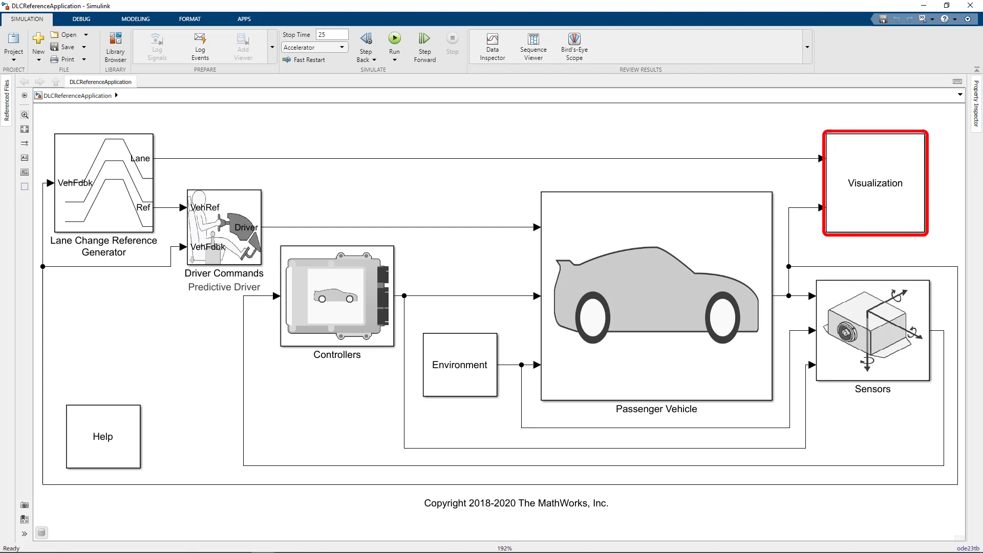
Step: Run the simulation to completion, then close the Vehicle Position figure
left_click(395, 39)
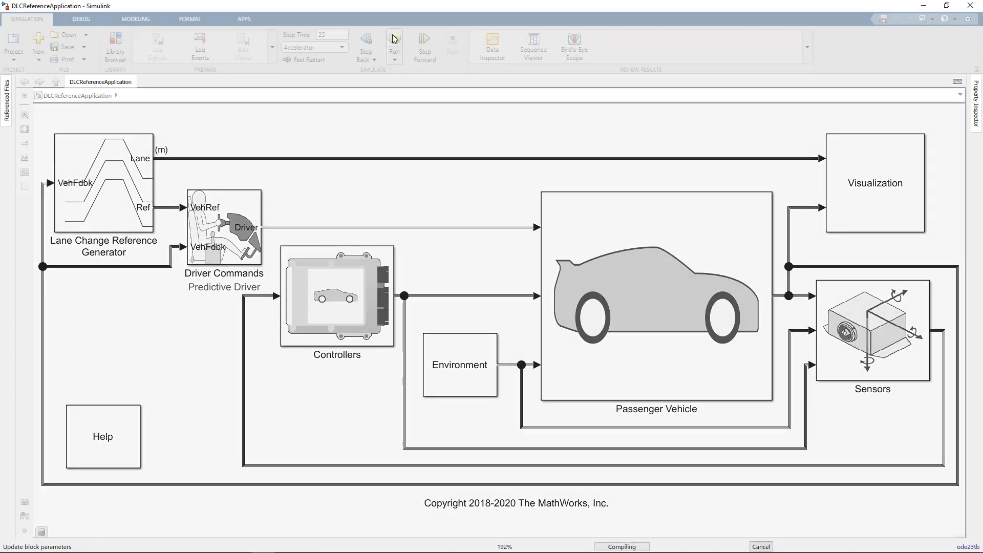
left_click(395, 39)
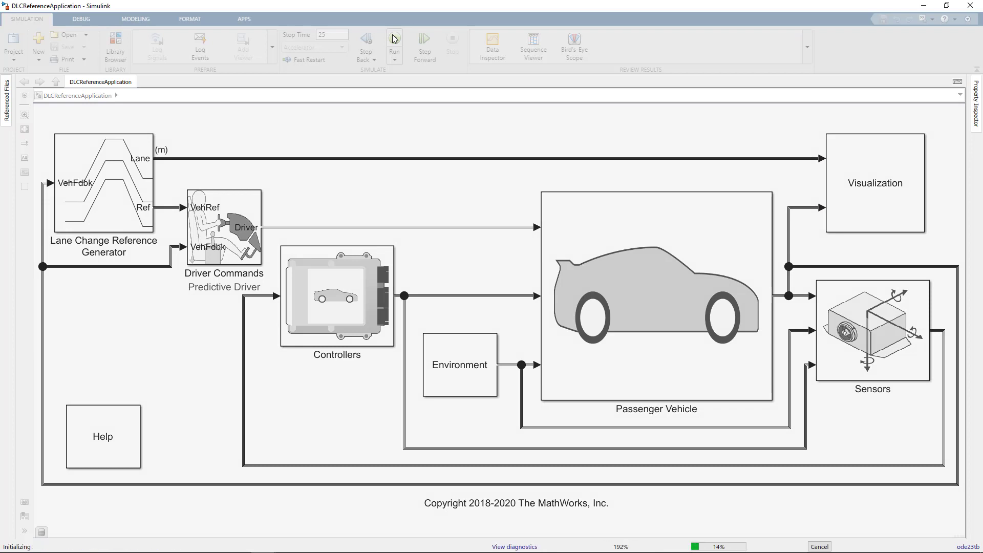
left_click(394, 39)
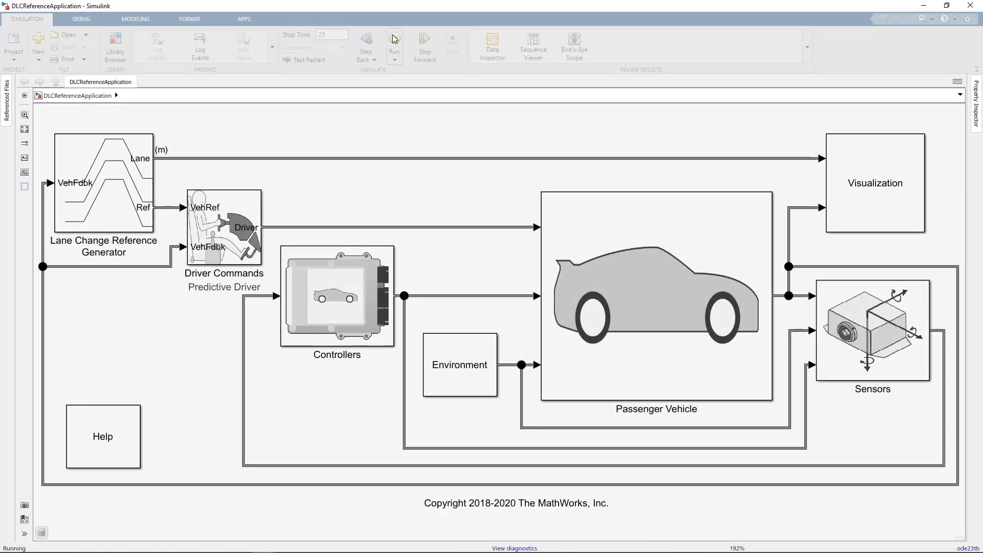
left_click(394, 39)
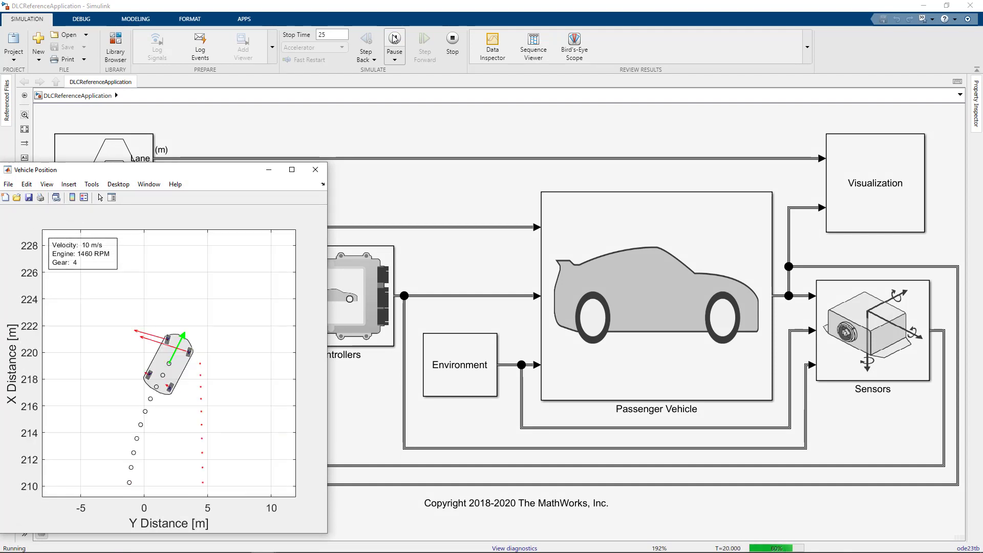
left_click(394, 39)
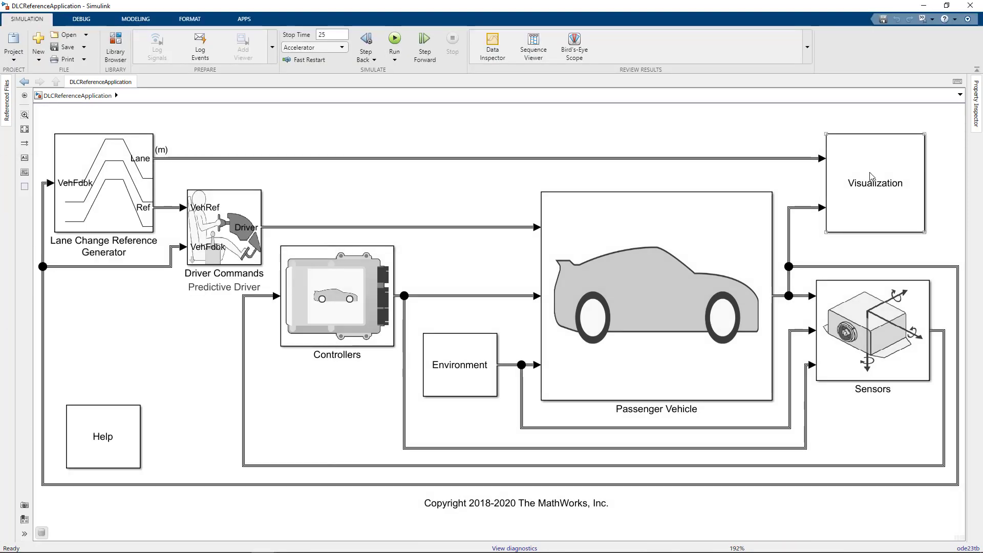
Step: Enable the 3D Engine block in the Visualization subsystem with Scene set to Double lane change
double_click(875, 184)
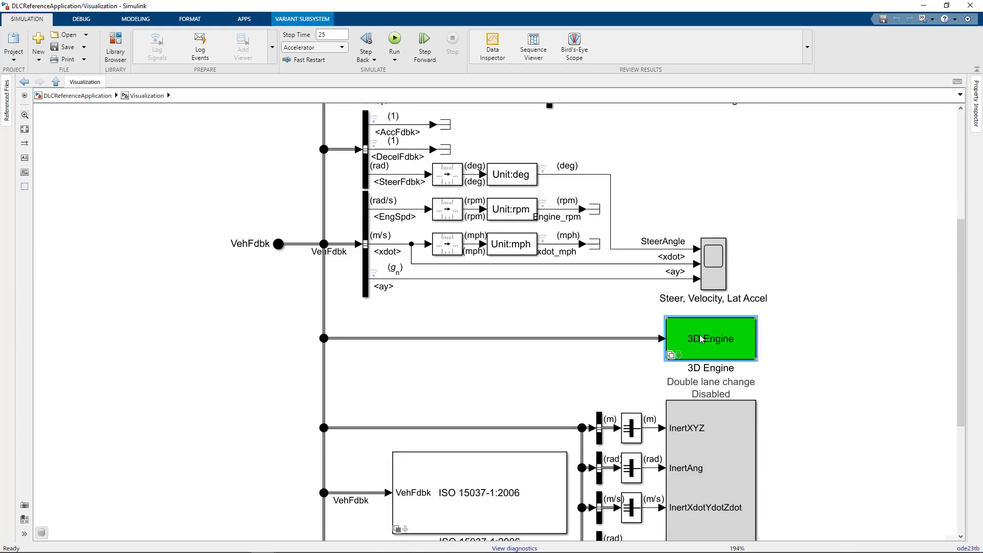
double_click(711, 338)
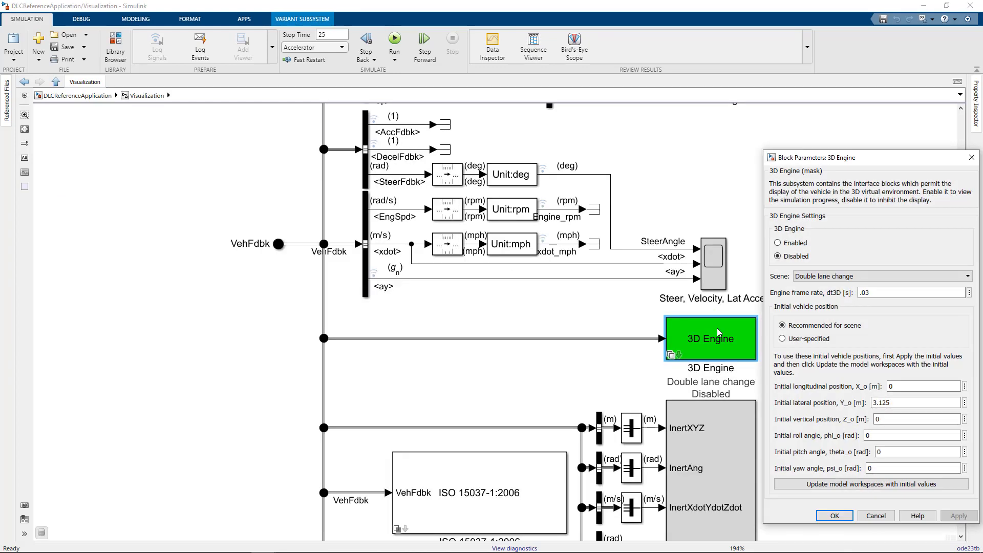
left_click(778, 242)
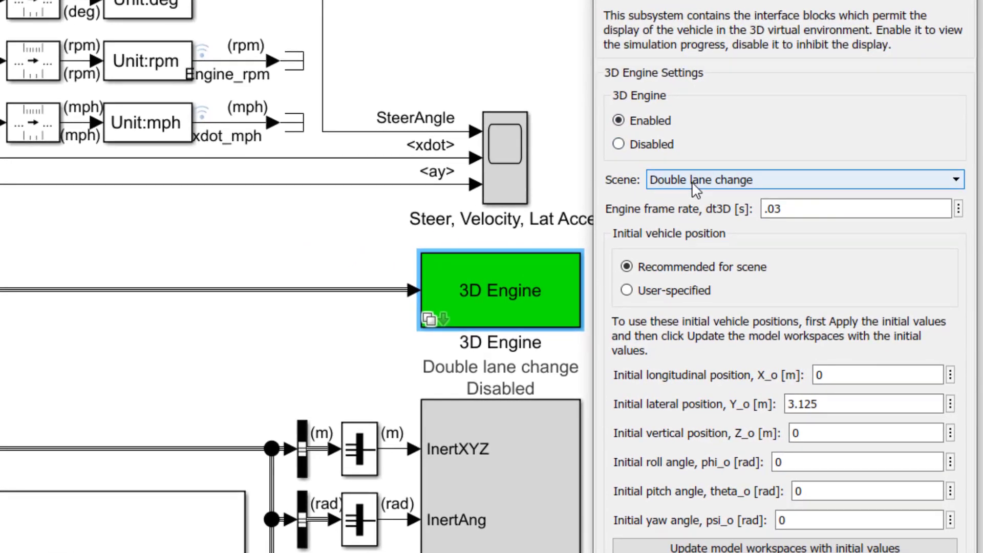
left_click(971, 178)
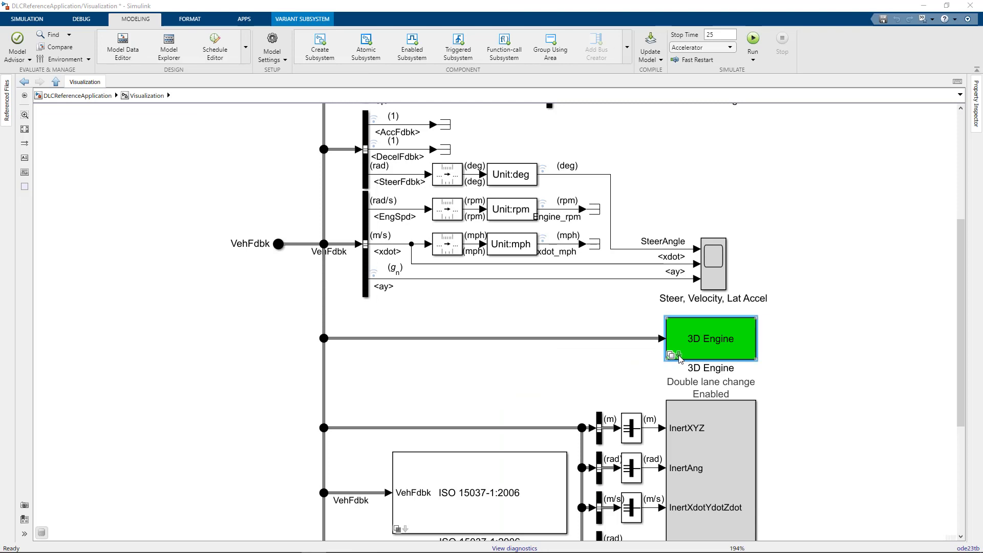
Step: Open the Simulation 3D Vehicle block's Initial Values and select the initial translation expression
double_click(711, 338)
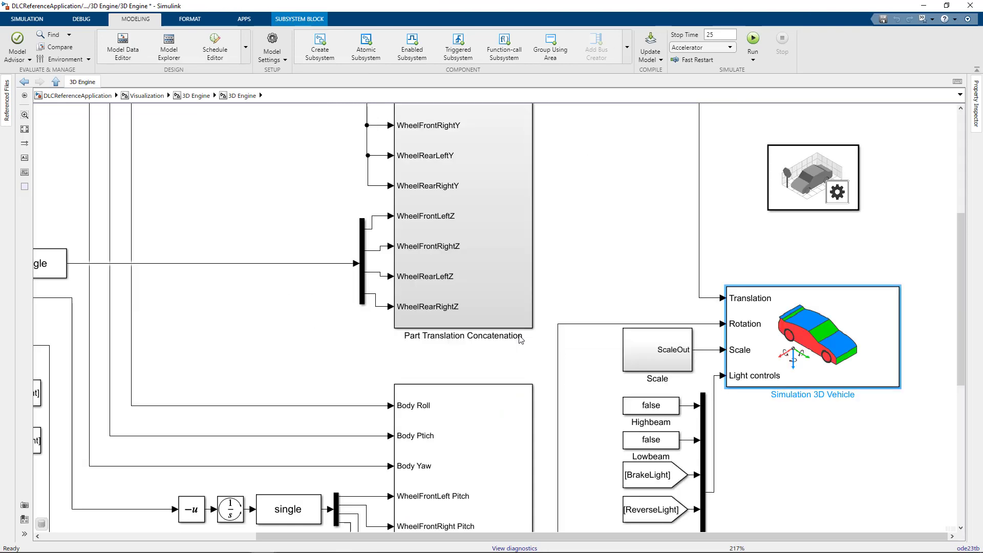
double_click(821, 327)
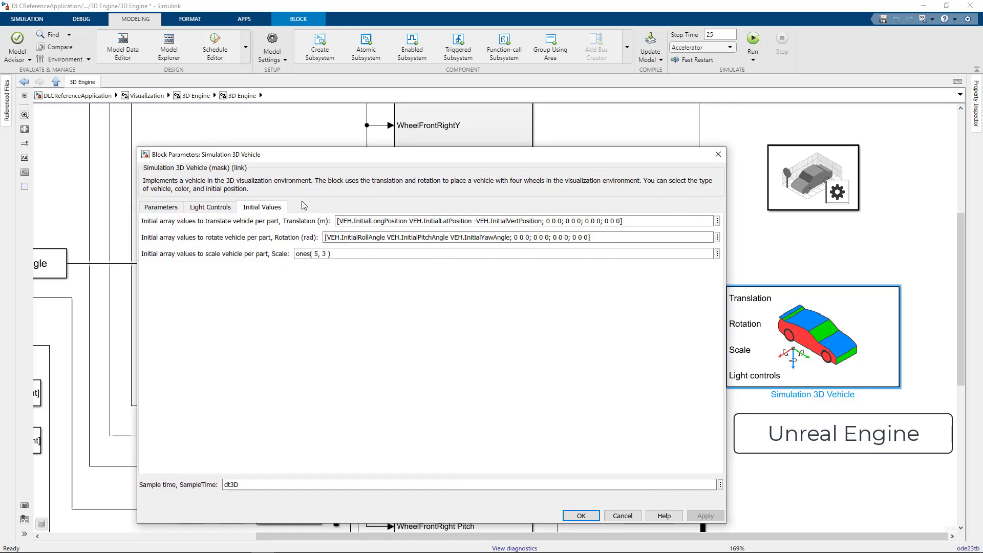
triple_click(480, 221)
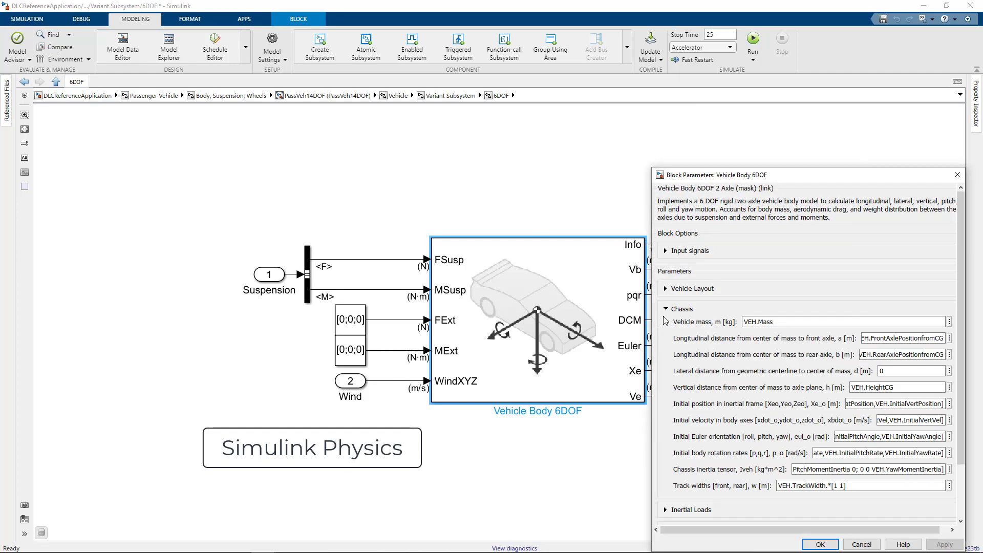
mouse_move(654, 327)
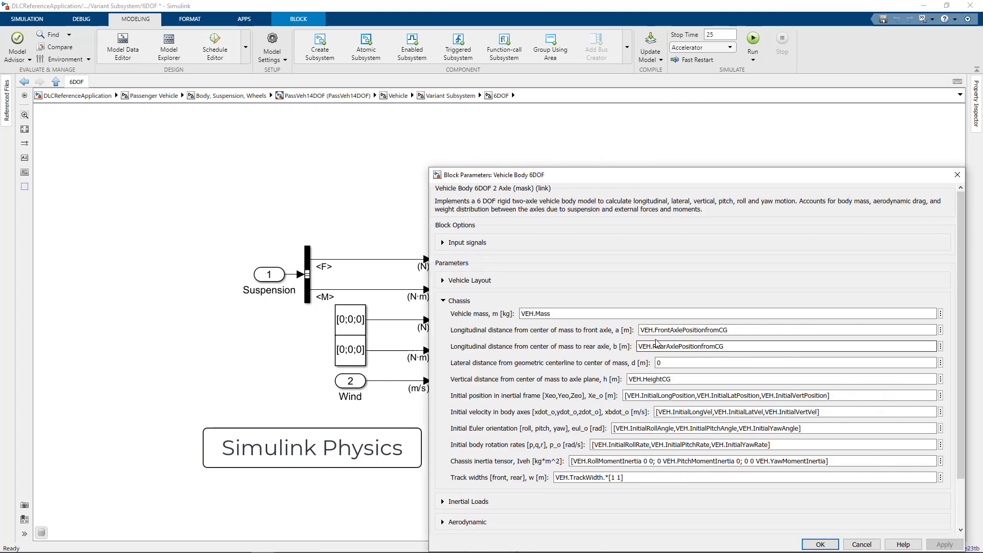
Step: Check the Vehicle Body 6DOF initial position, then run the simulation in the Unreal 3D scene
double_click(668, 396)
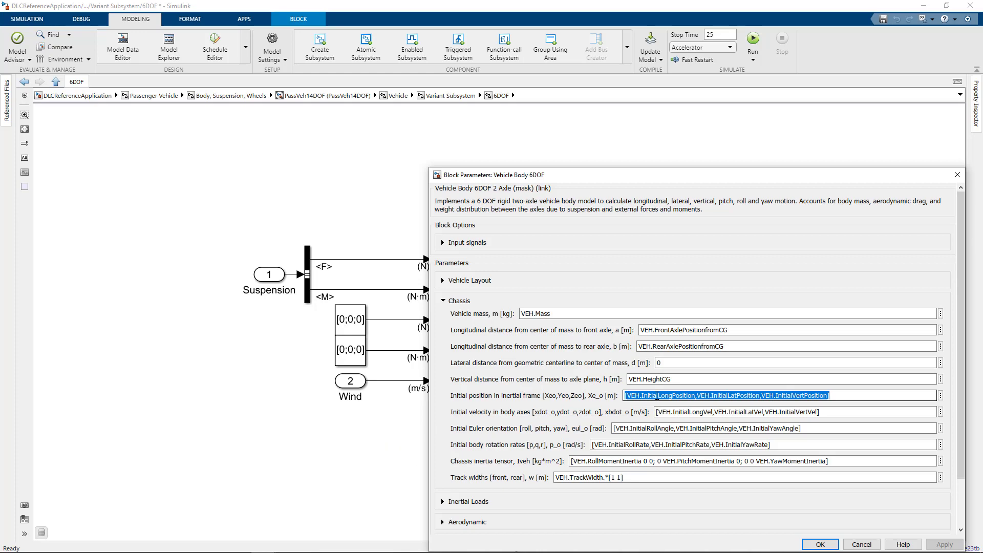
left_click(754, 38)
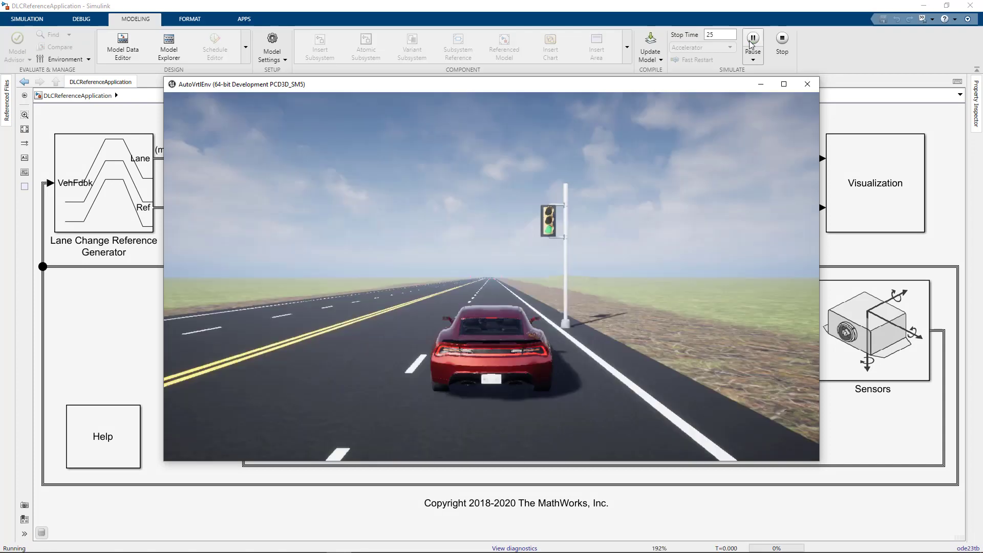